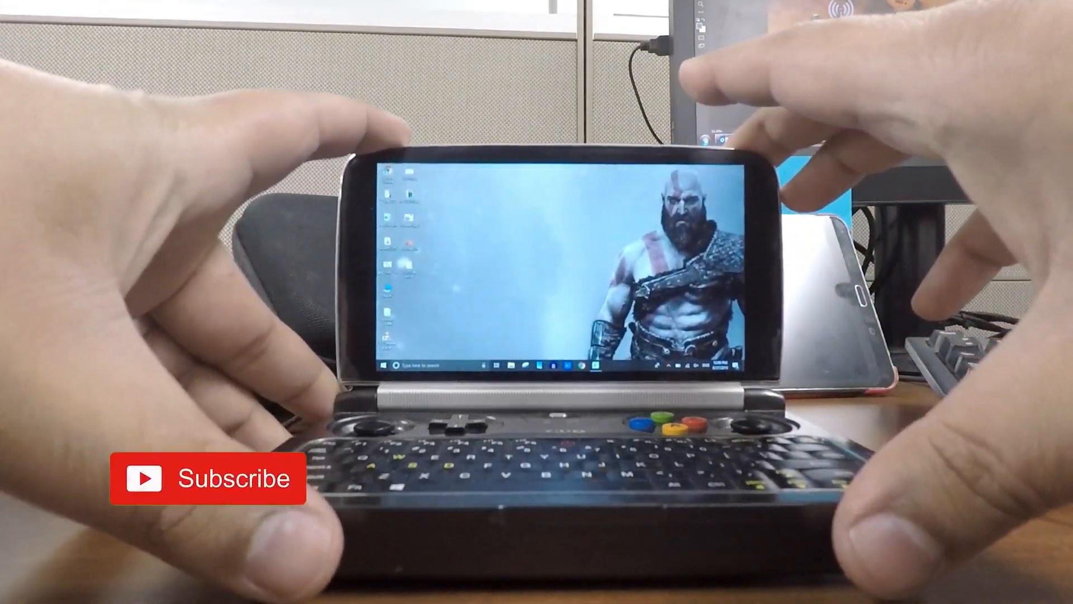
# Step: Install the touch panel driver .inf via right-click Install, confirm success, and close the folder
pyautogui.click(207, 477)
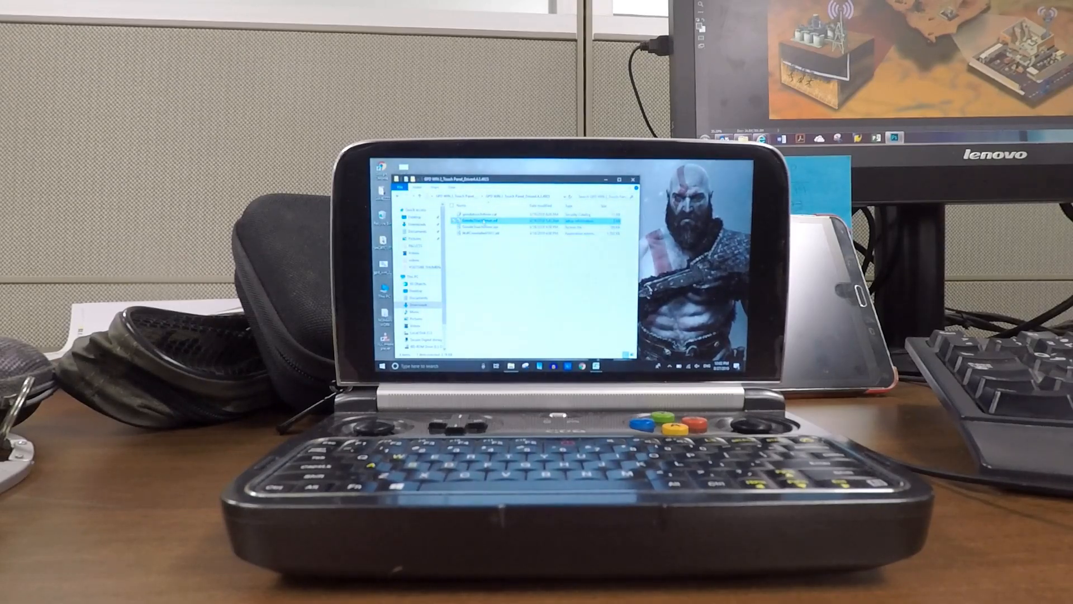
pyautogui.rightClick(494, 223)
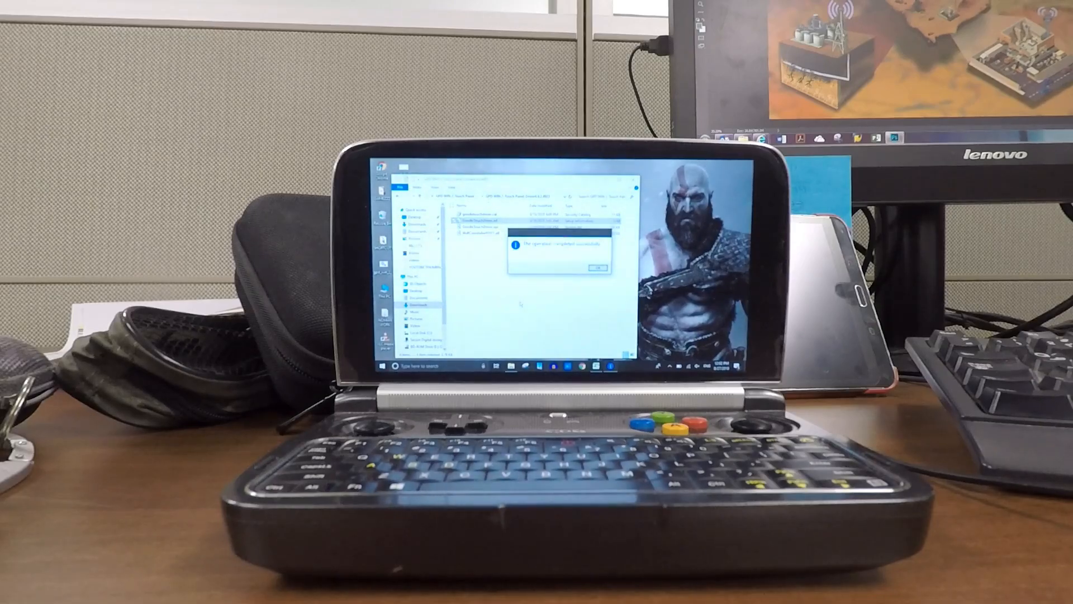
pyautogui.click(600, 266)
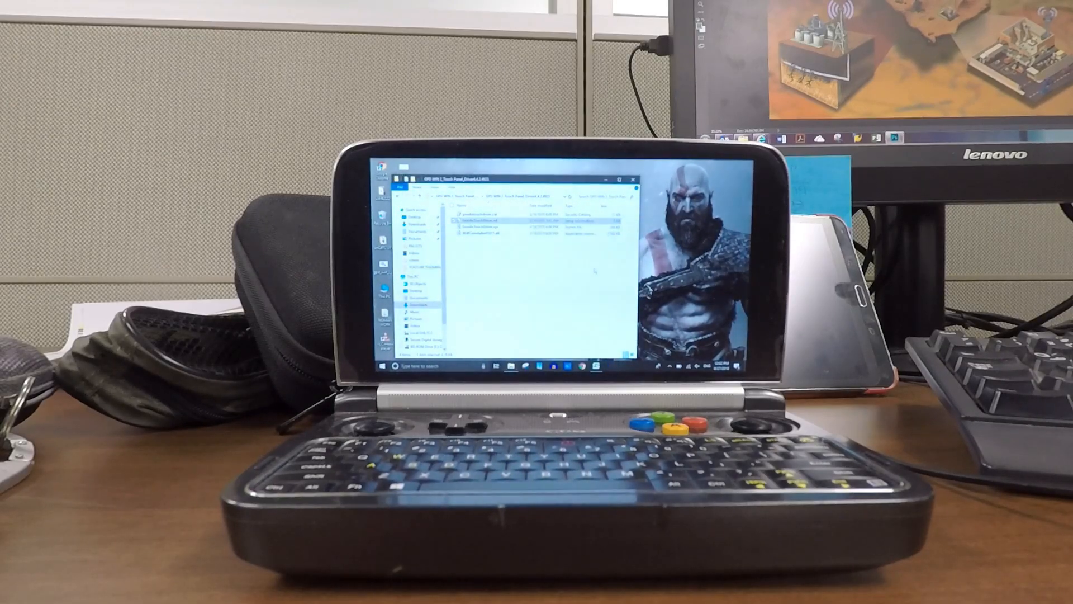
pyautogui.click(633, 179)
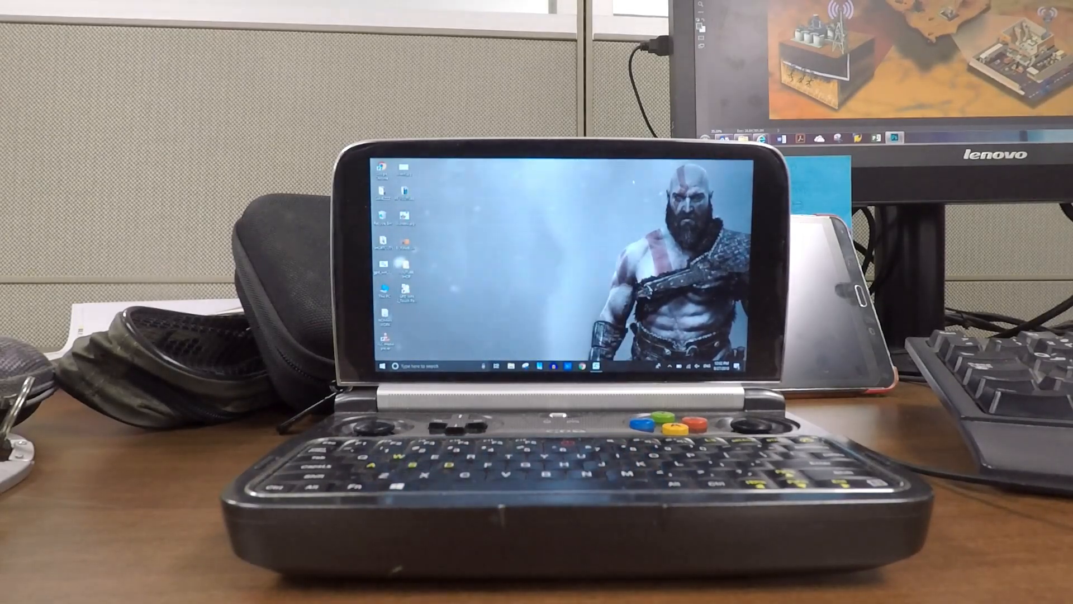
# Step: Tap the taskbar clock by touch to show the current time and August calendar
pyautogui.click(479, 247)
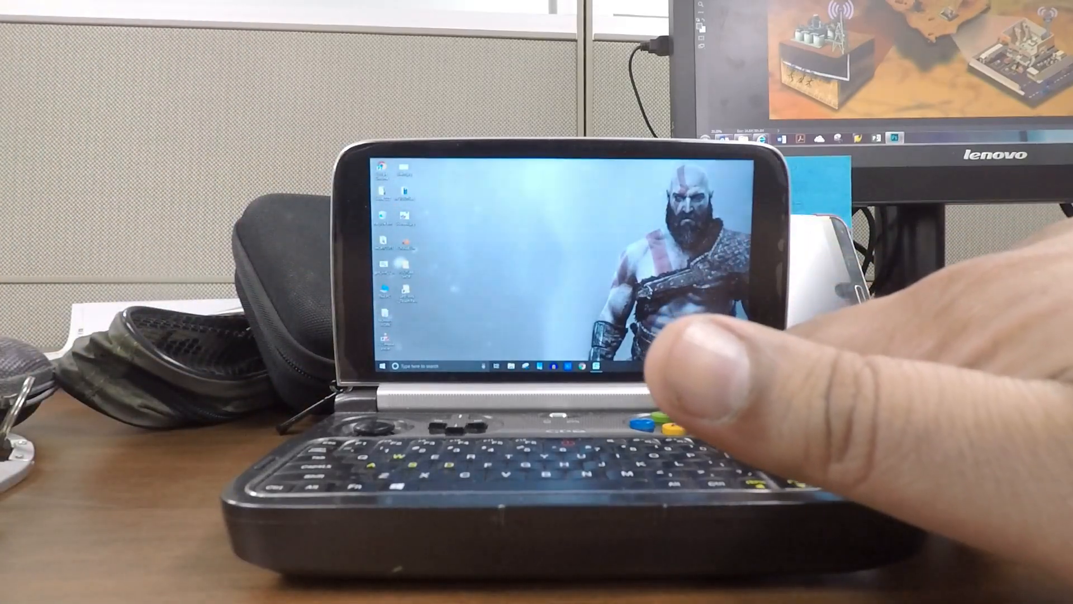
pyautogui.click(603, 364)
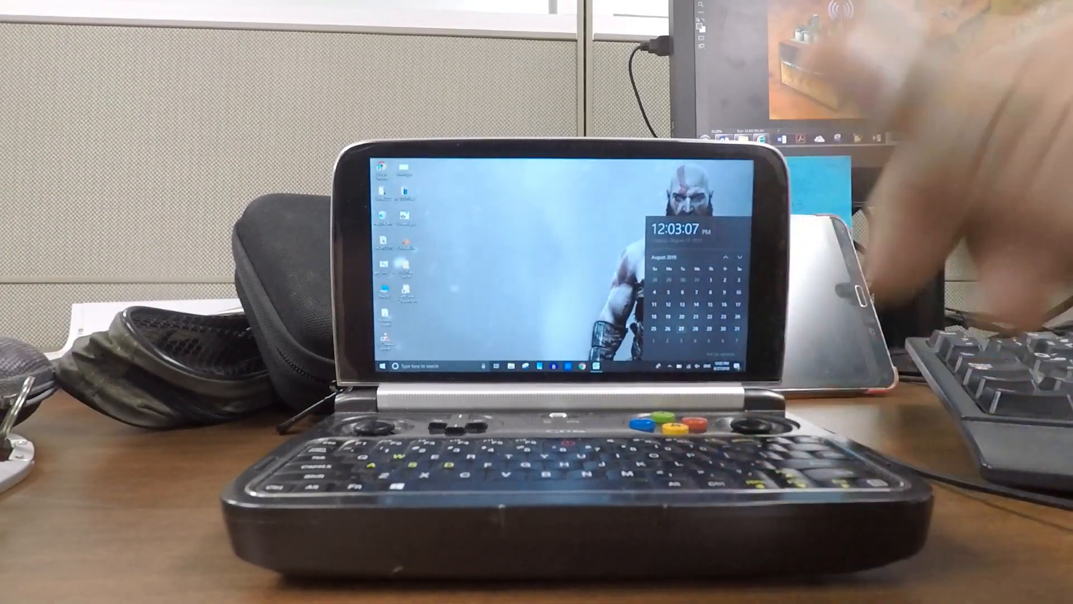